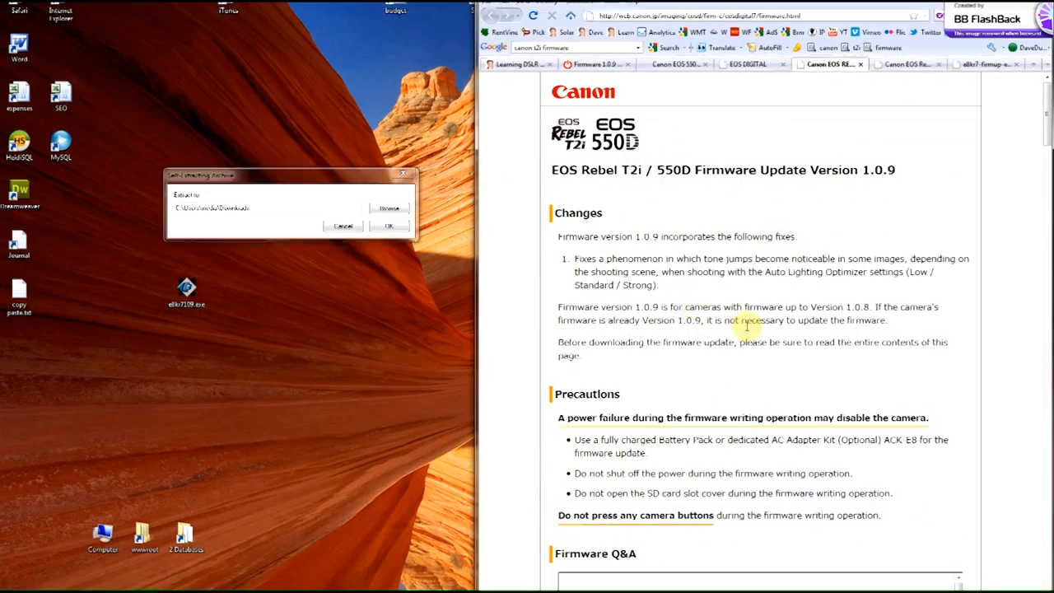
# Step: Scroll to the bottom of the T2i firmware 1.0.9 page and accept the licence agreement
pyautogui.scroll(-3)
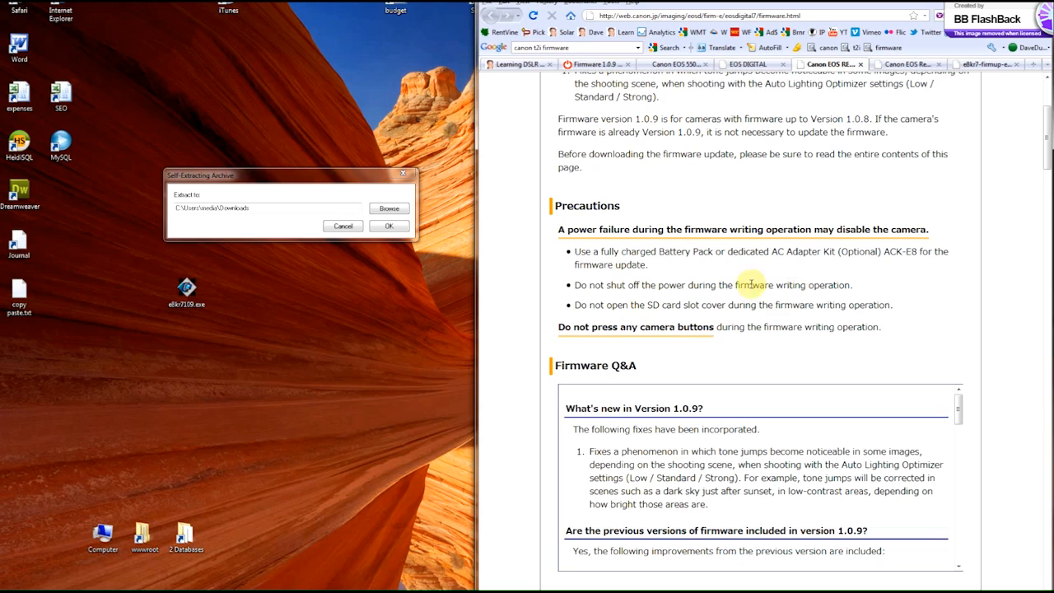
pyautogui.moveTo(788, 310)
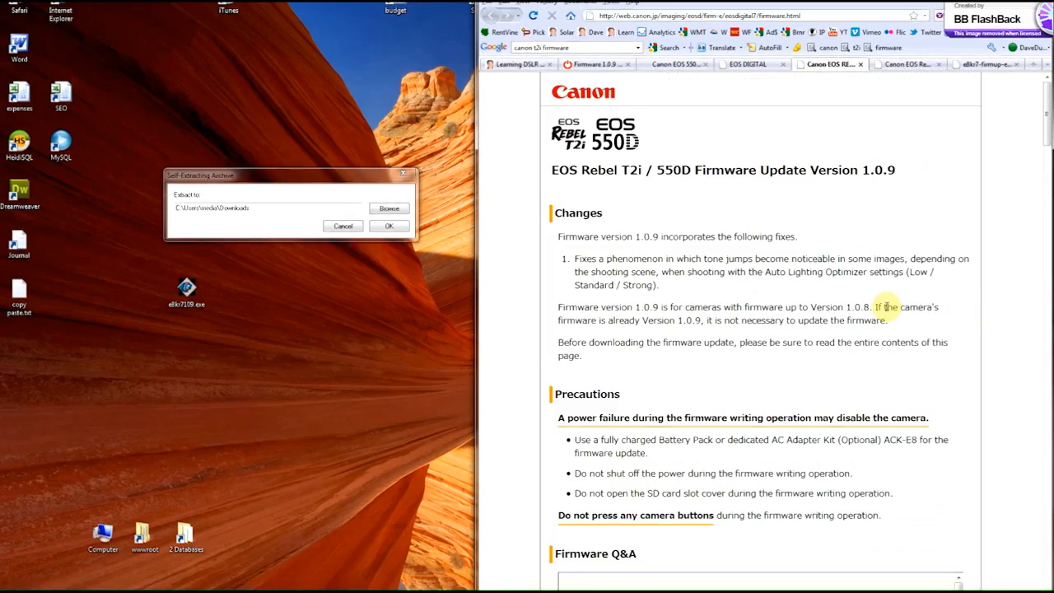
pyautogui.scroll(-3)
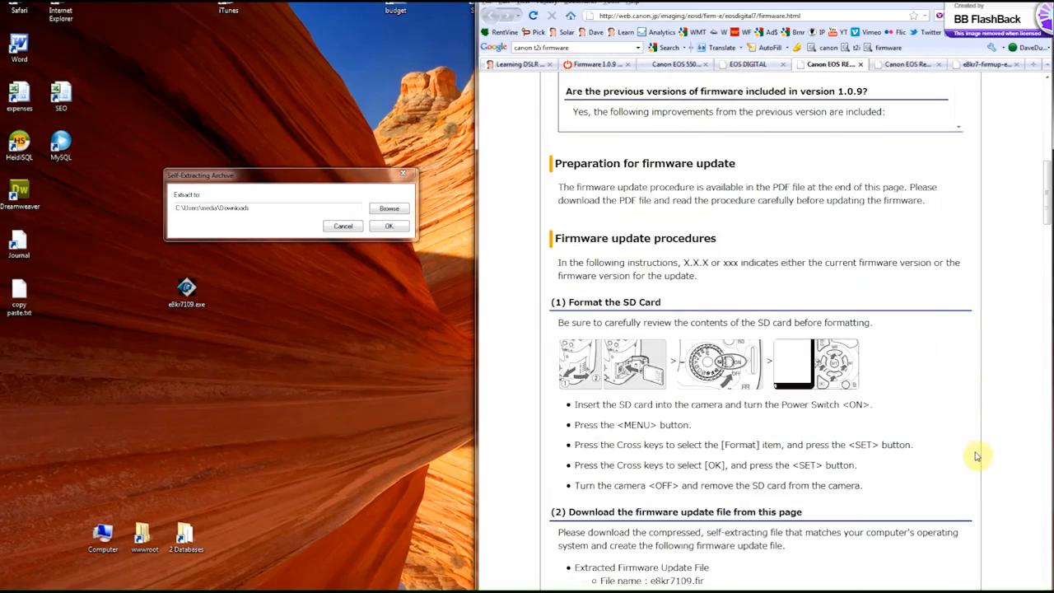
pyautogui.scroll(-3)
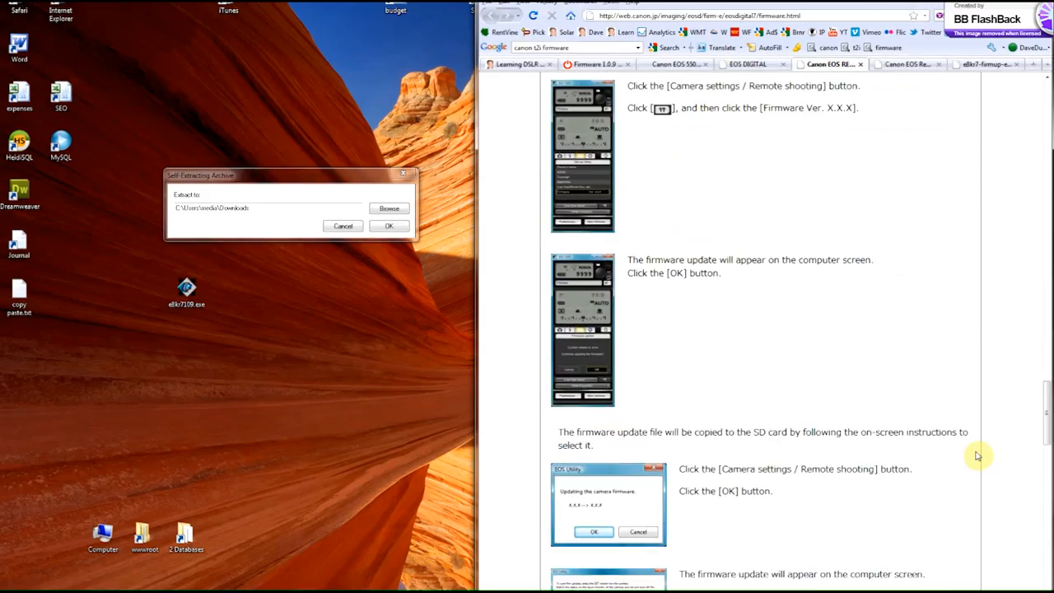
pyautogui.scroll(-3)
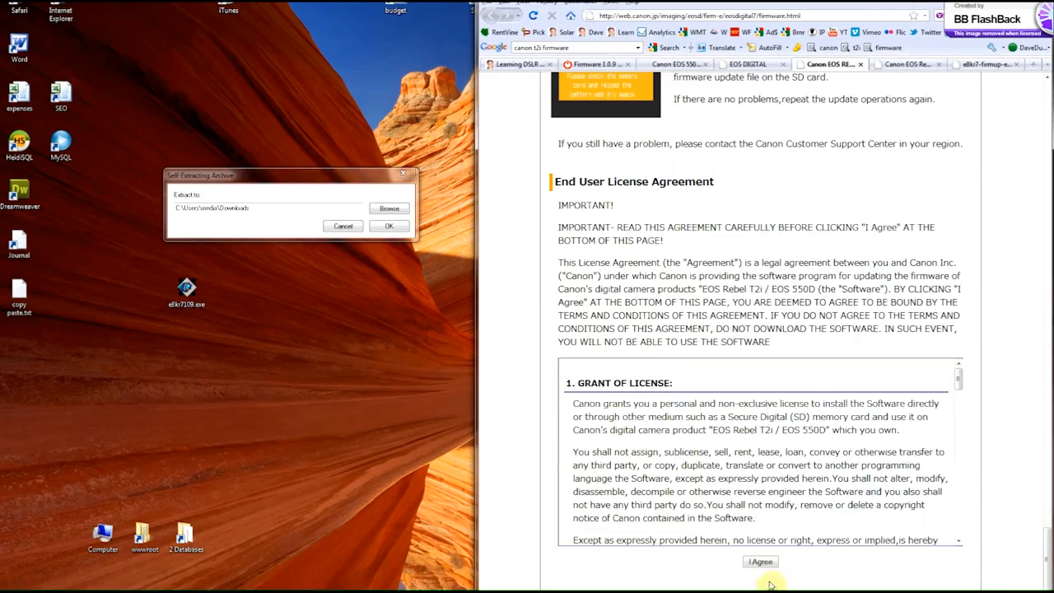
pyautogui.click(760, 561)
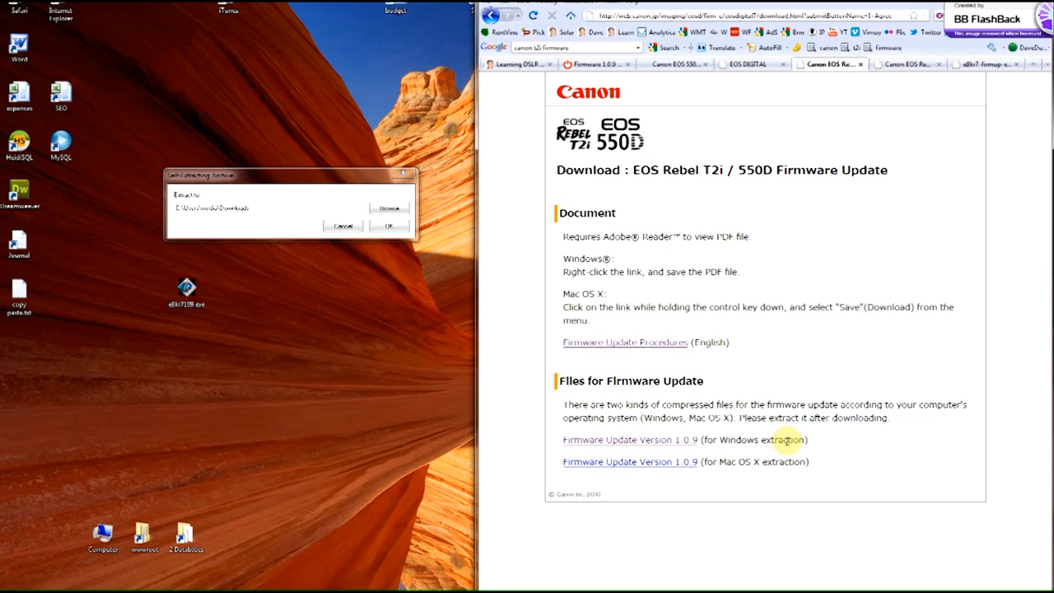
pyautogui.moveTo(658, 443)
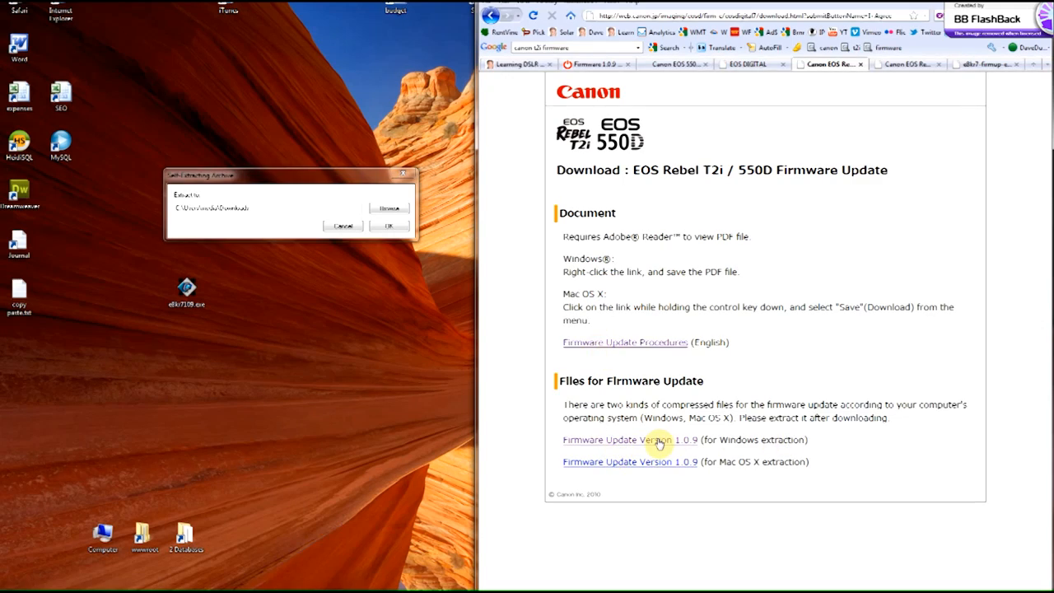
# Step: Download Firmware Update Version 1.0.9 for Windows and save e8kr7109.exe
pyautogui.click(629, 439)
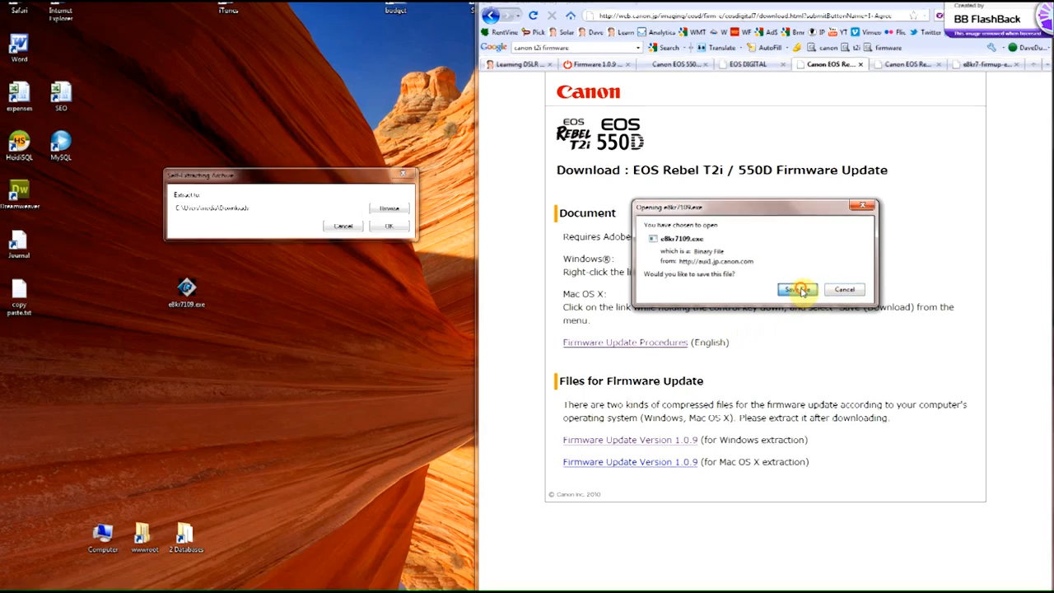
pyautogui.click(795, 289)
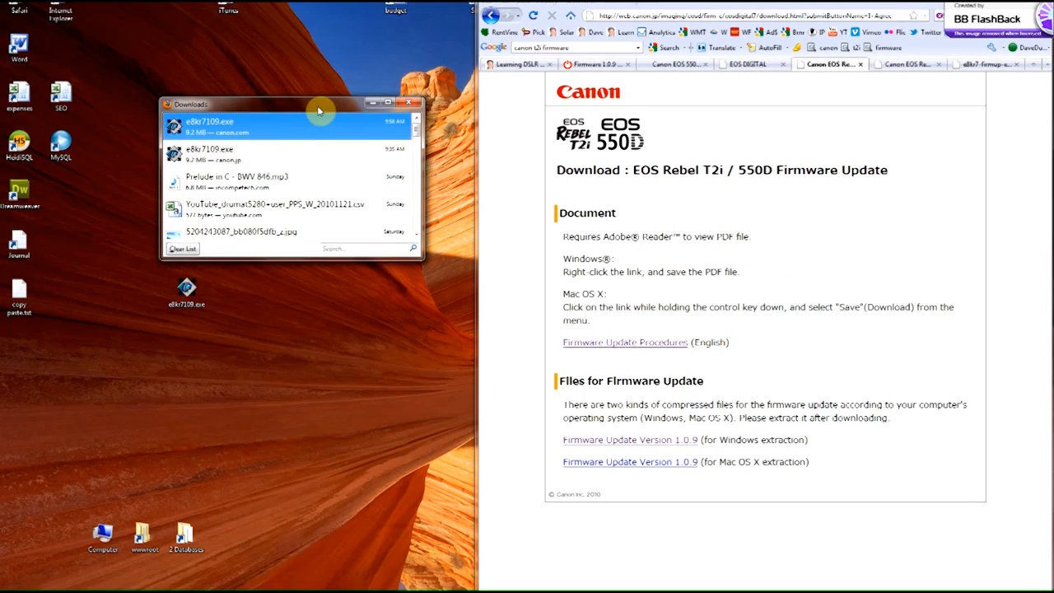
pyautogui.moveTo(261, 131)
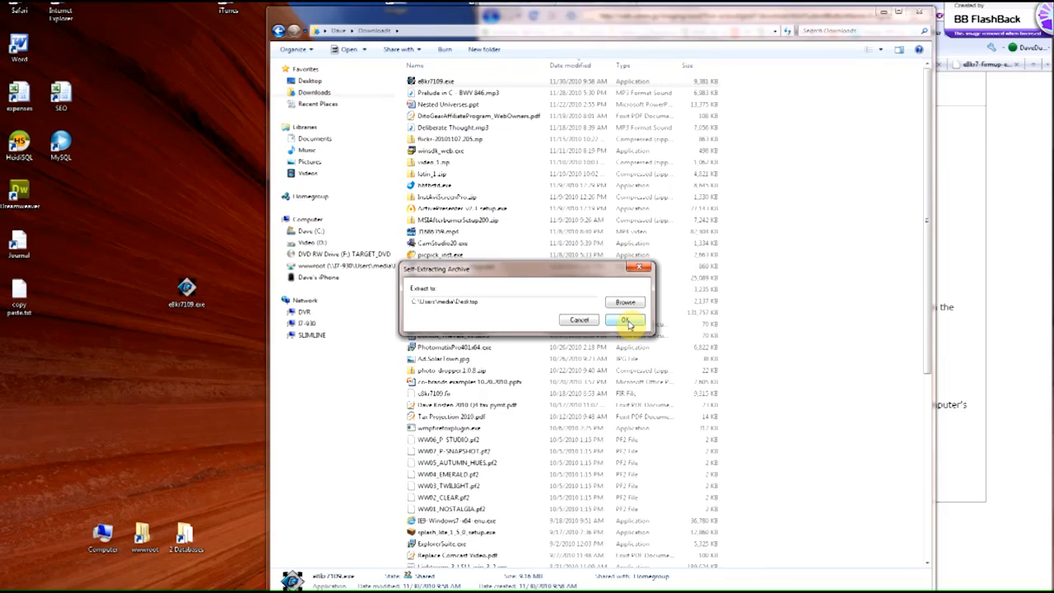
# Step: Extract e8kr7109.exe to the Desktop to produce e8kr7109.fir
pyautogui.click(624, 320)
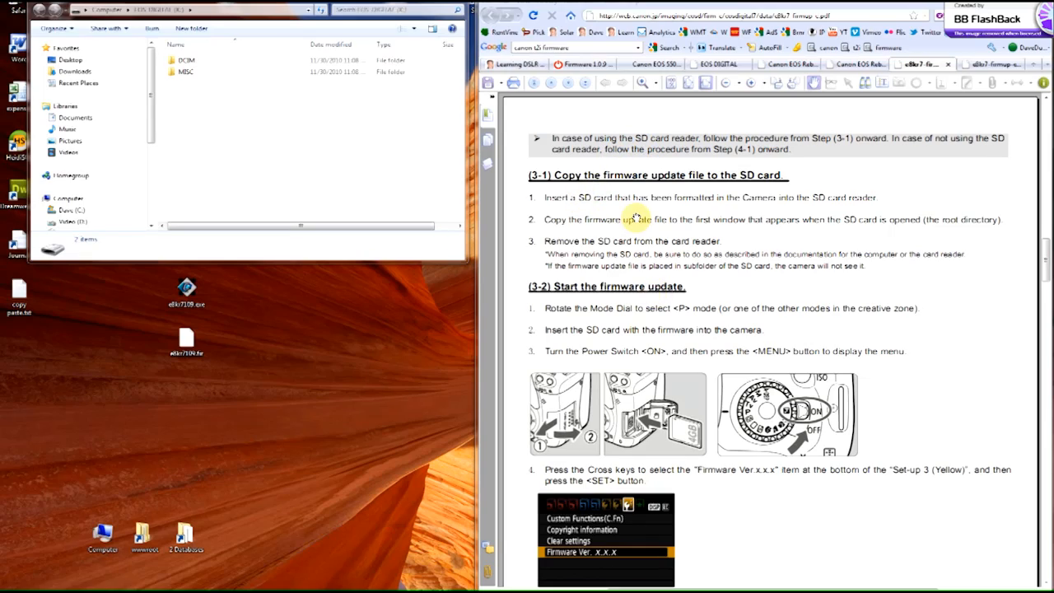
pyautogui.scroll(-3)
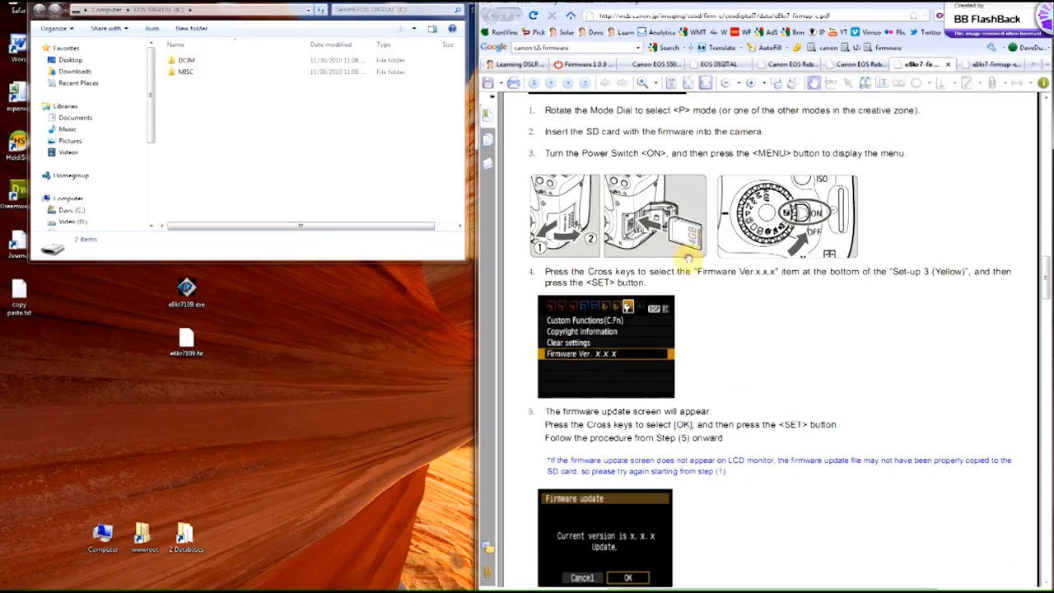
pyautogui.scroll(-3)
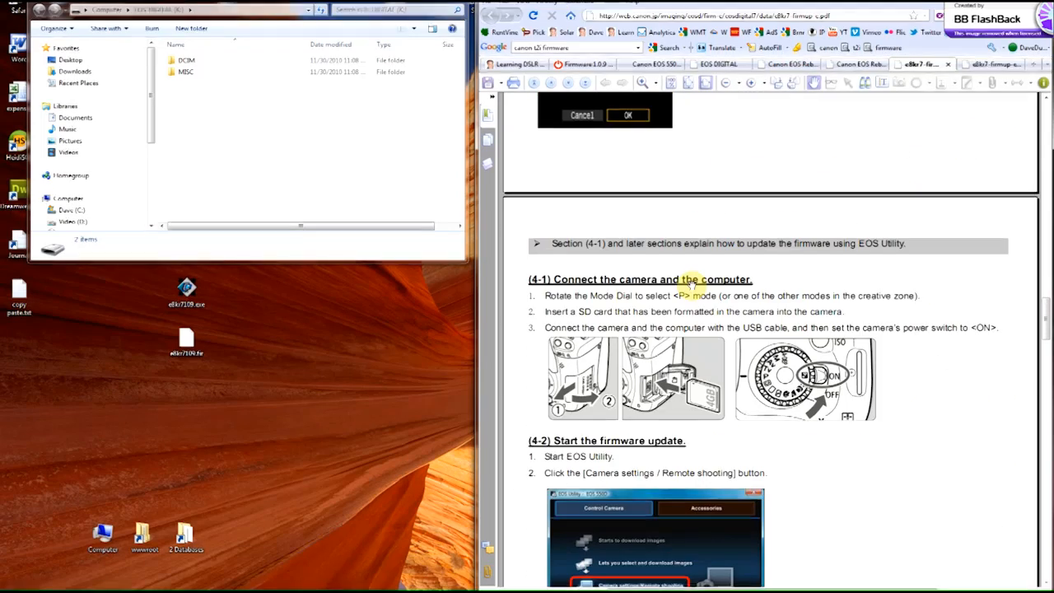
pyautogui.scroll(-3)
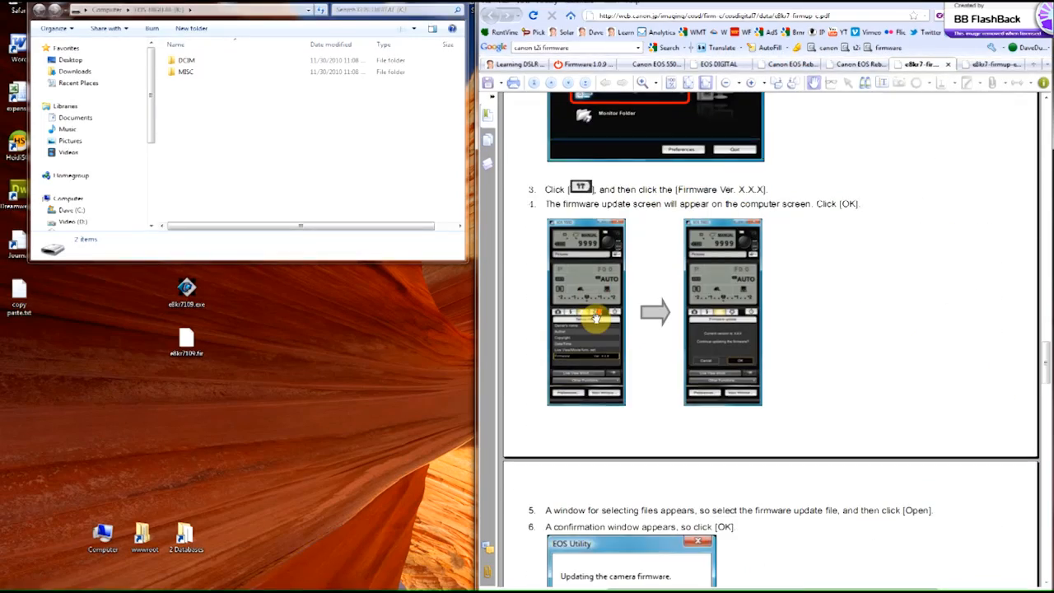
pyautogui.scroll(-3)
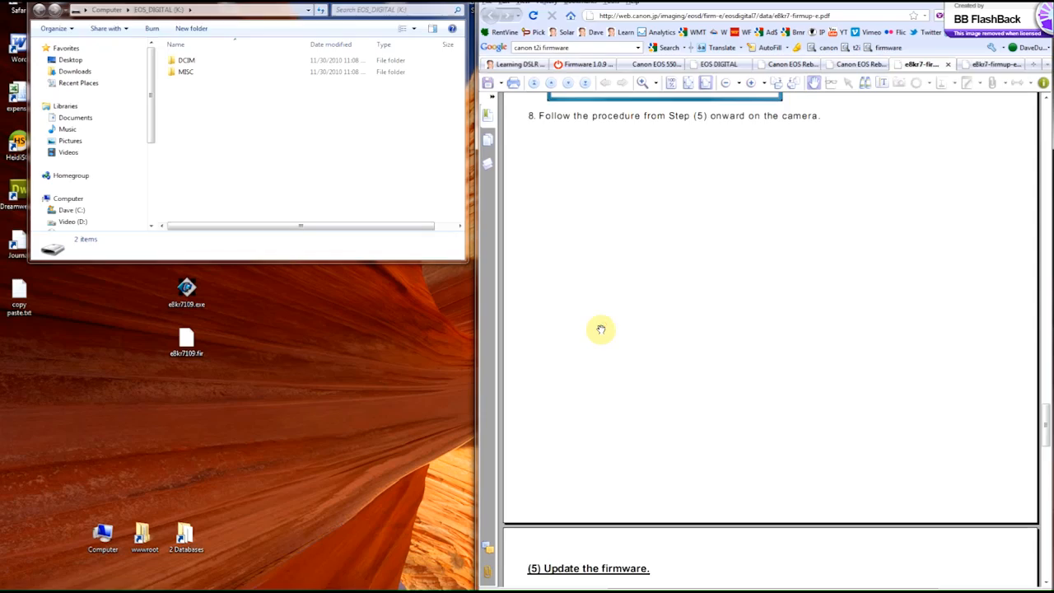
pyautogui.scroll(-3)
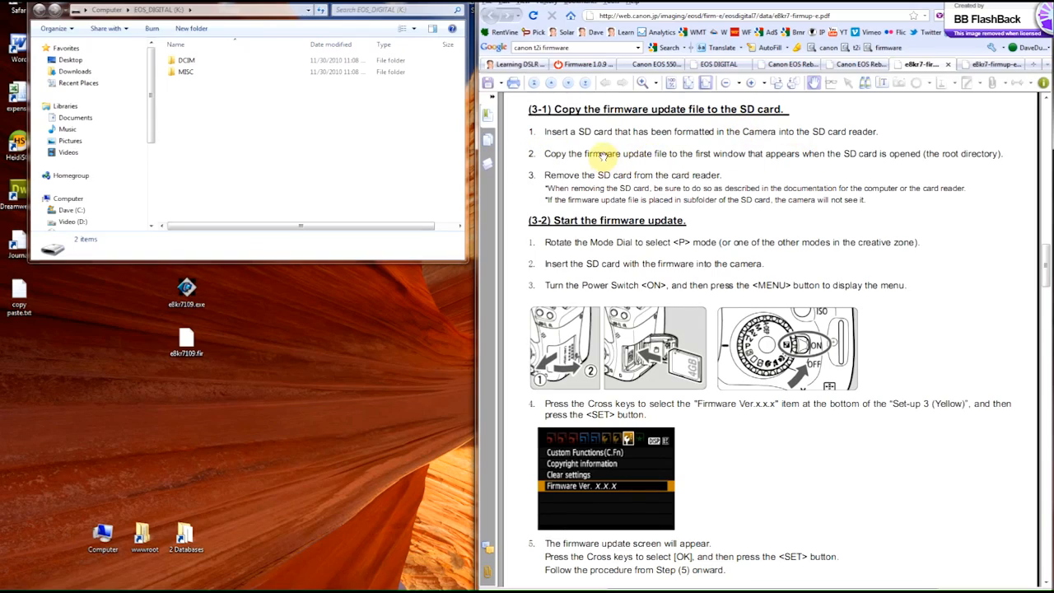
pyautogui.moveTo(531, 195)
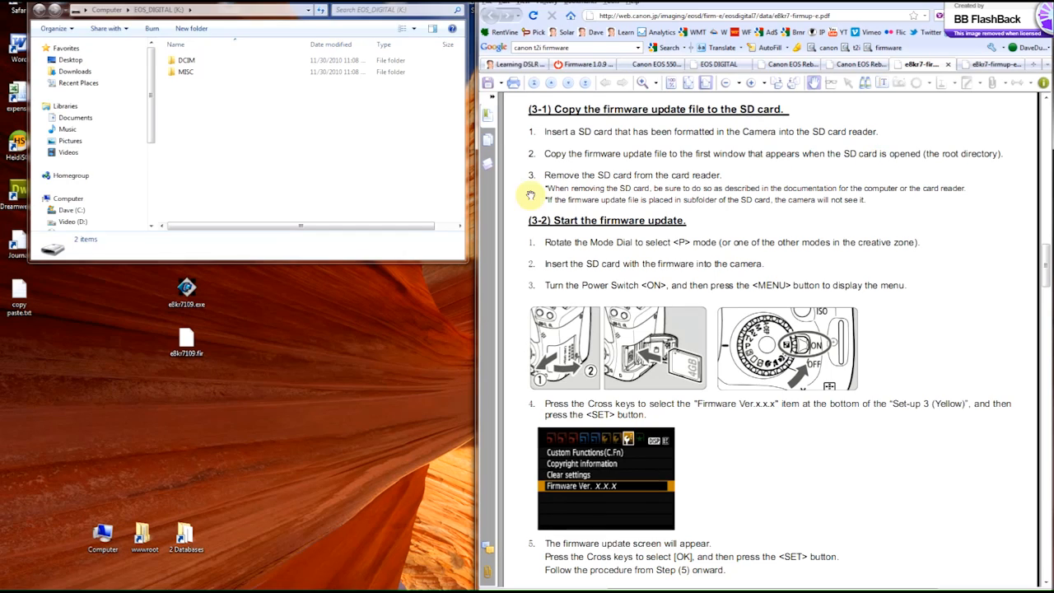
pyautogui.moveTo(756, 200)
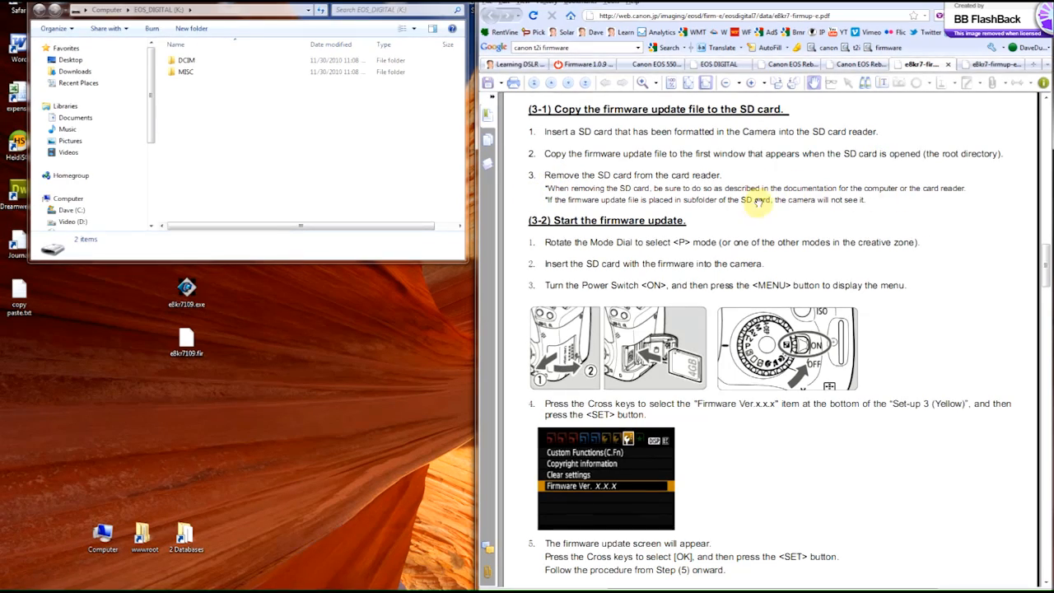
pyautogui.moveTo(948, 168)
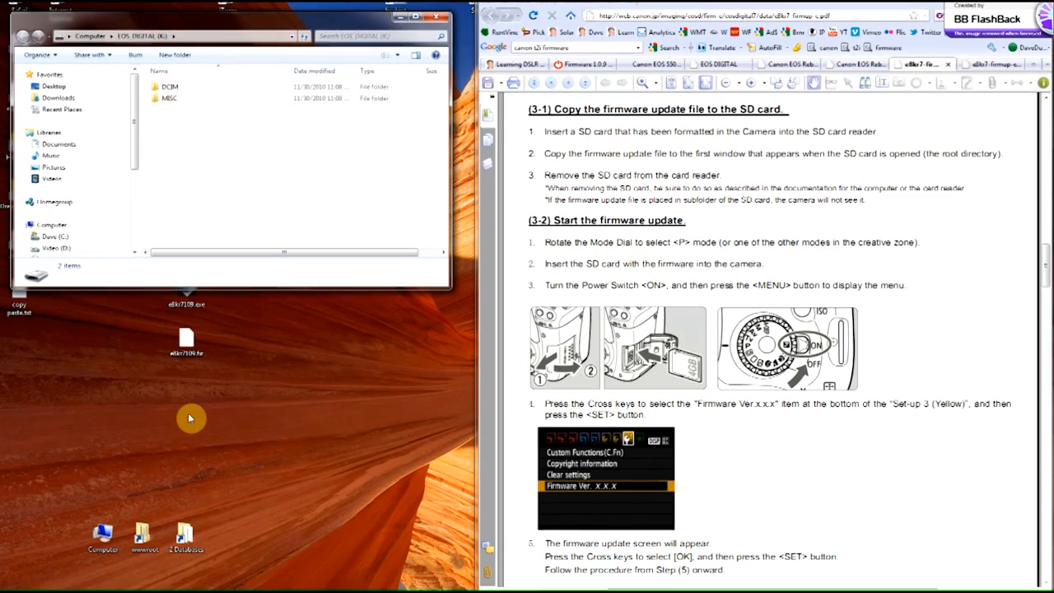
pyautogui.rightClick(186, 339)
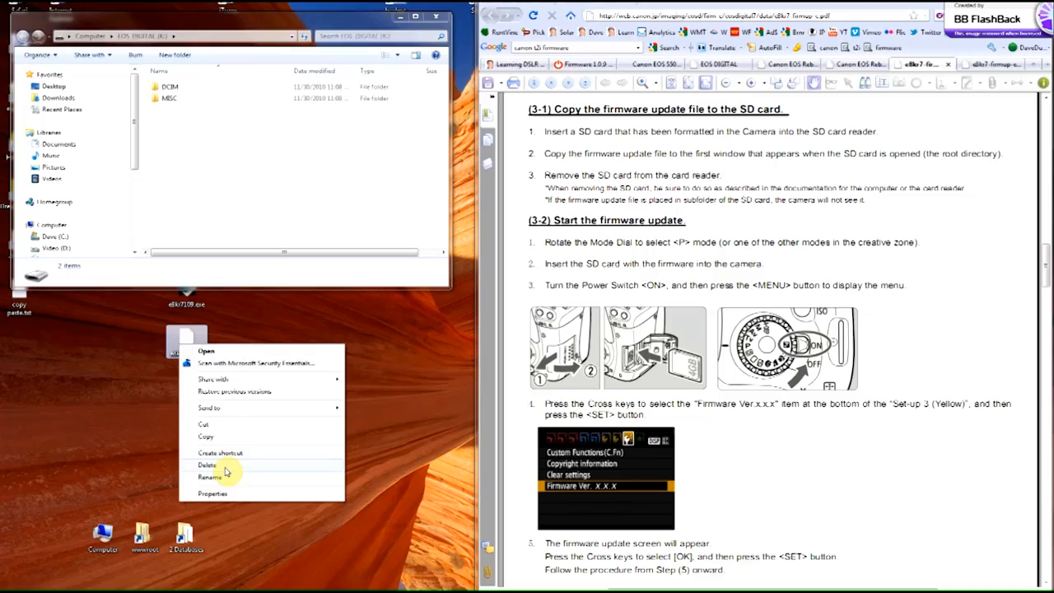
pyautogui.click(212, 493)
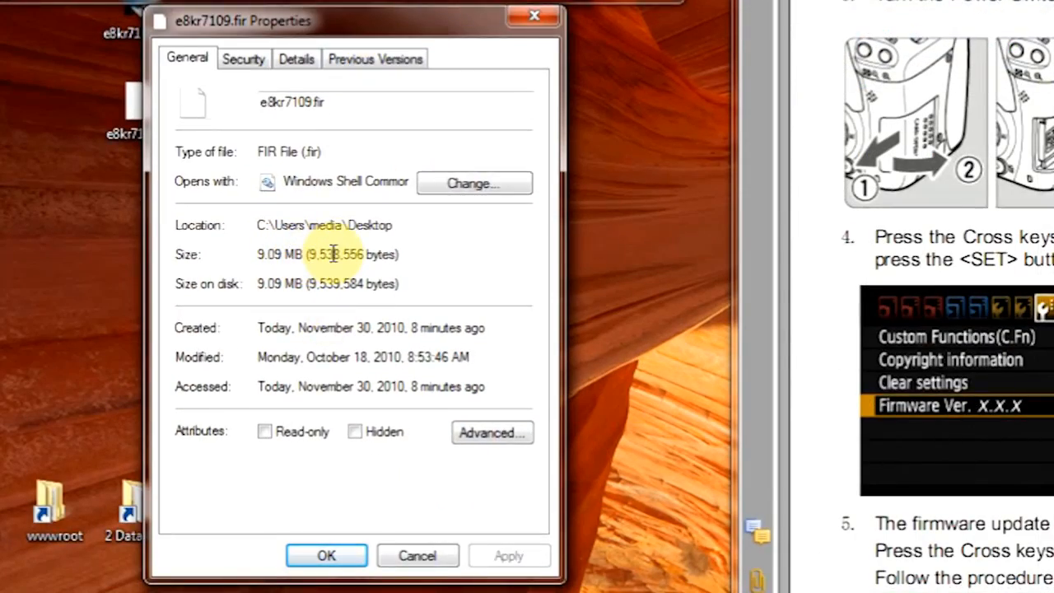
pyautogui.click(326, 555)
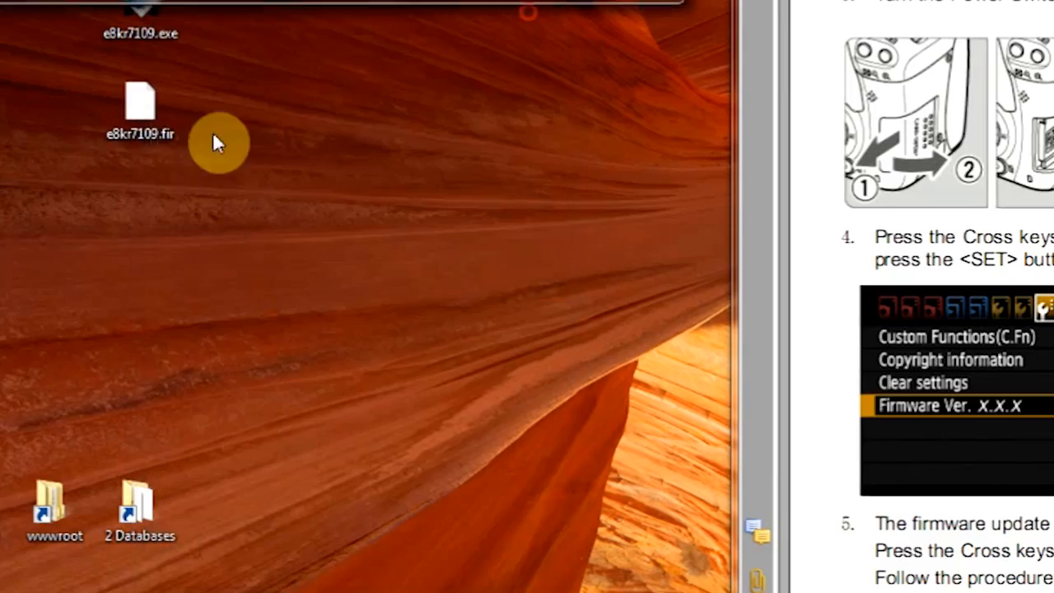